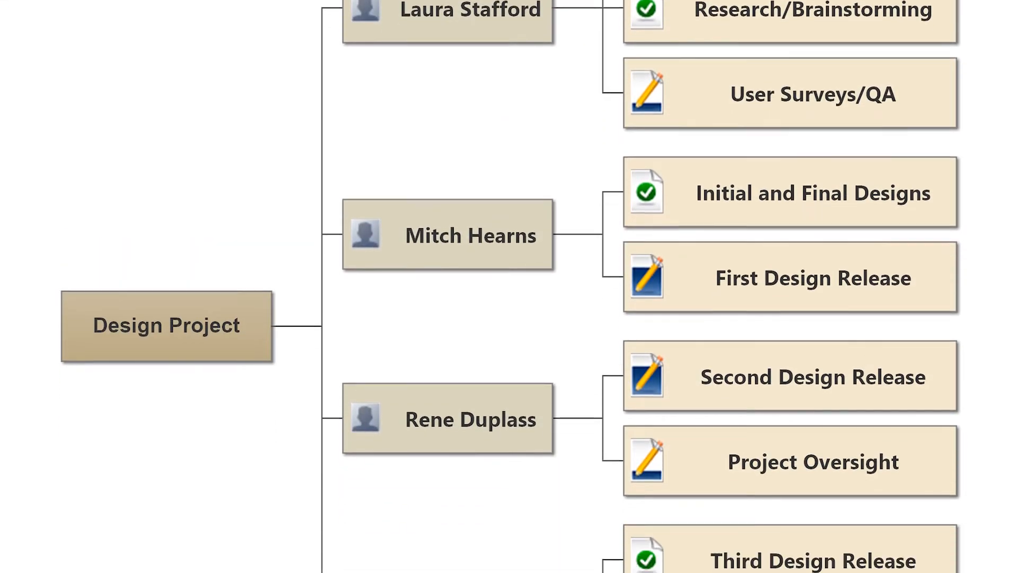
Start a new blank Mind Map document containing a single Main Topic box
{"action": "scroll", "scroll_direction": "down", "scroll_amount": 3}
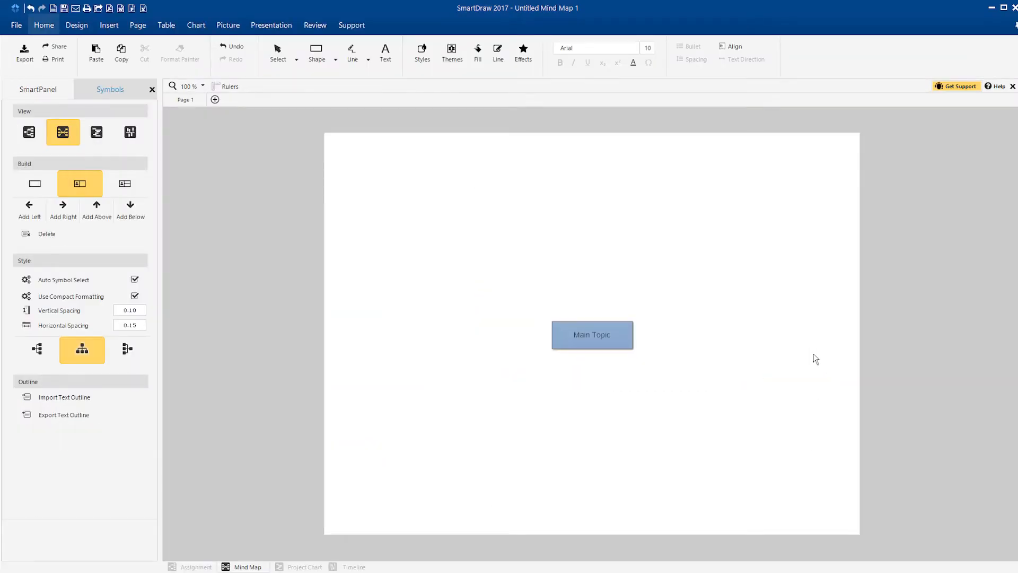
Switch to Assignment view and zoom the diagram to 150%
{"action": "left_click", "coordinate": [28, 132]}
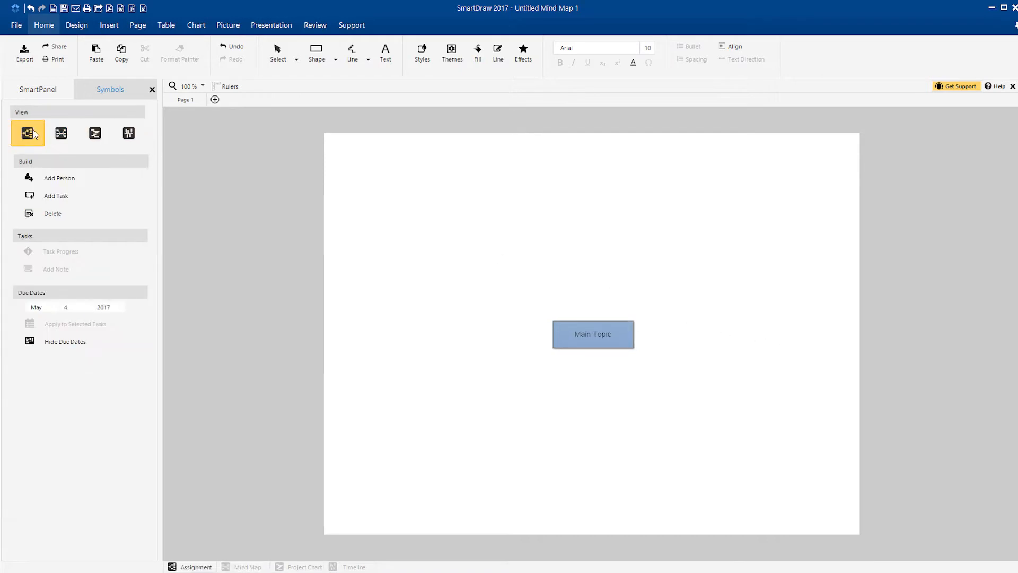
{"action": "left_click", "coordinate": [188, 86]}
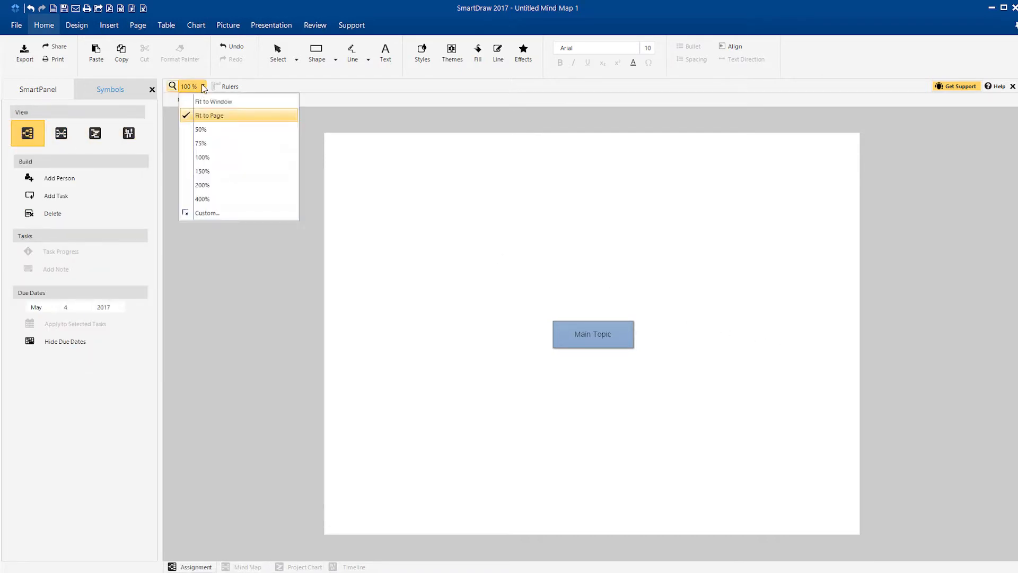
{"action": "left_click", "coordinate": [201, 171]}
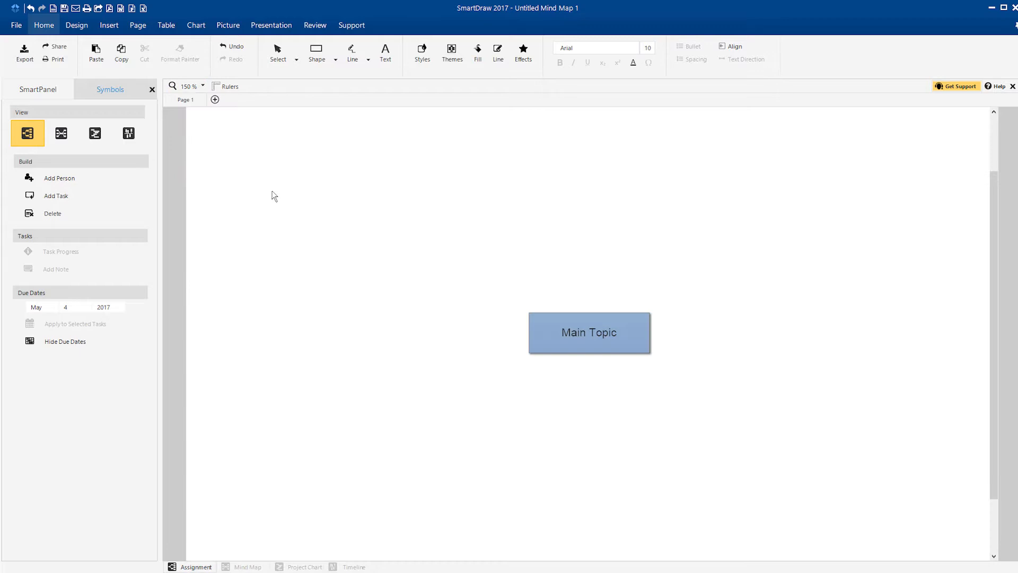
Rename the Main Topic to 'New Product Launch'
{"action": "left_click", "coordinate": [277, 52]}
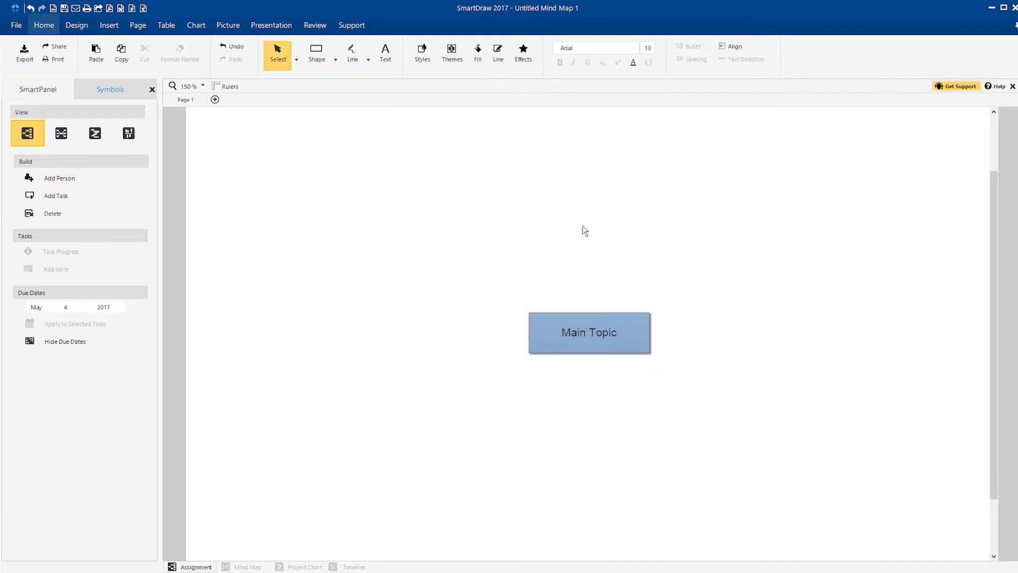
{"action": "type", "text": "New Product"}
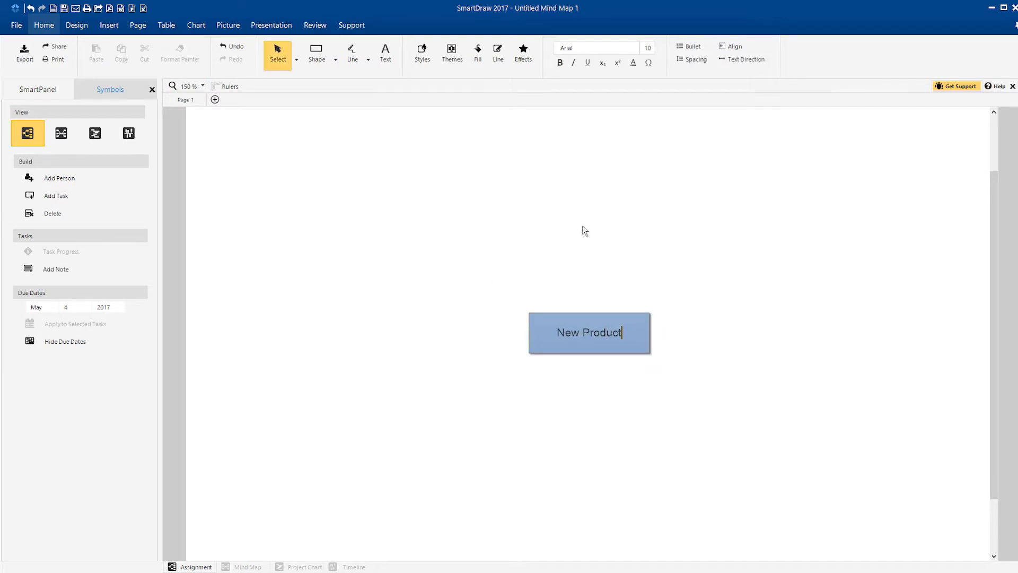
{"action": "type", "text": "Launch"}
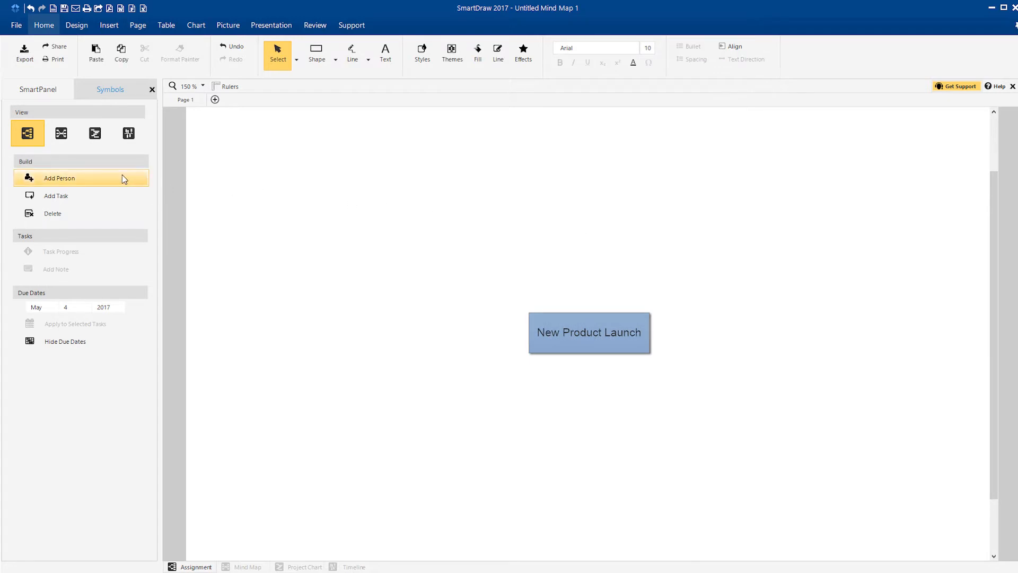
Add a person named Bill under New Product Launch with one task
{"action": "left_click", "coordinate": [59, 178]}
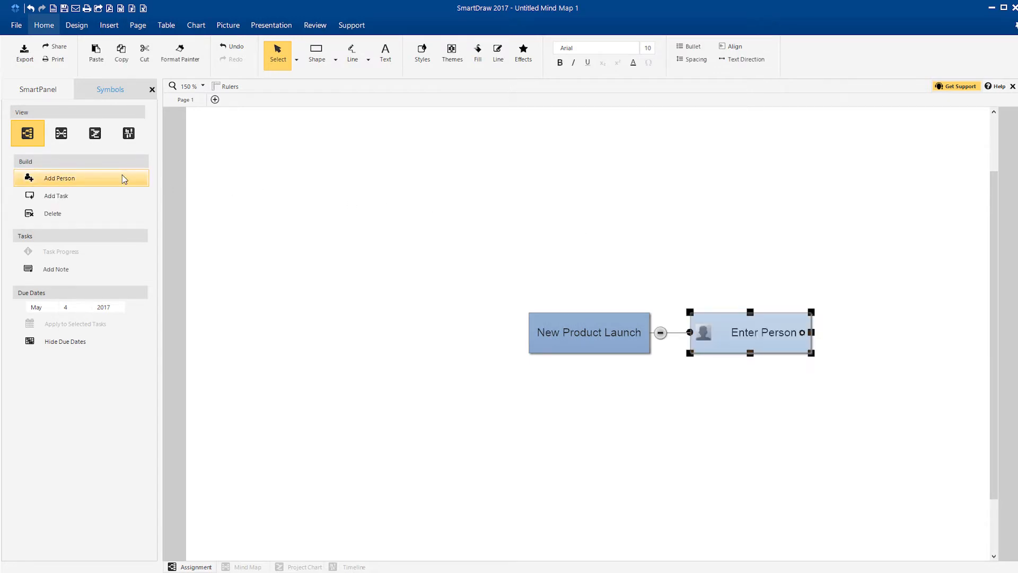
{"action": "type", "text": "Bill"}
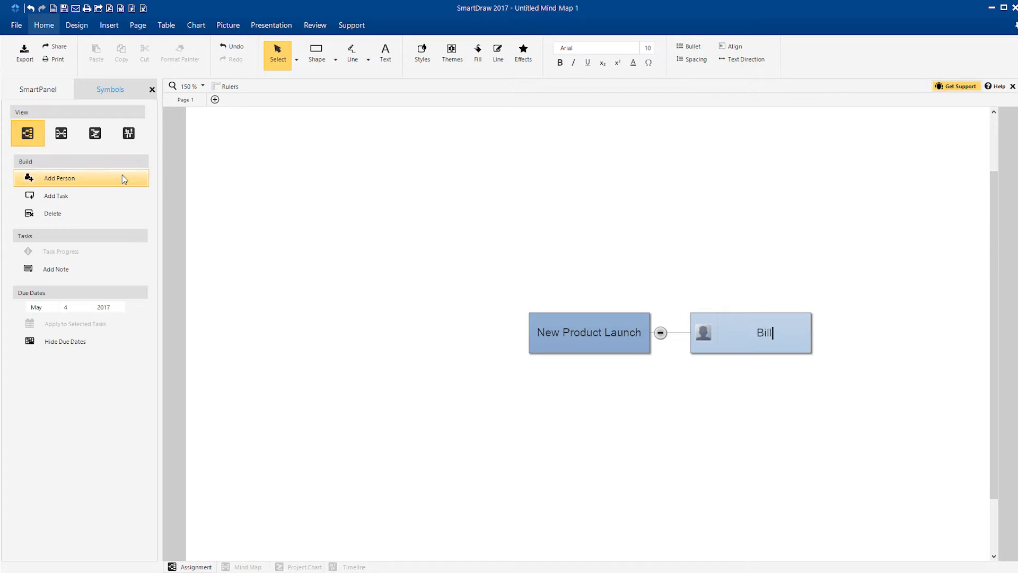
{"action": "left_click", "coordinate": [56, 195]}
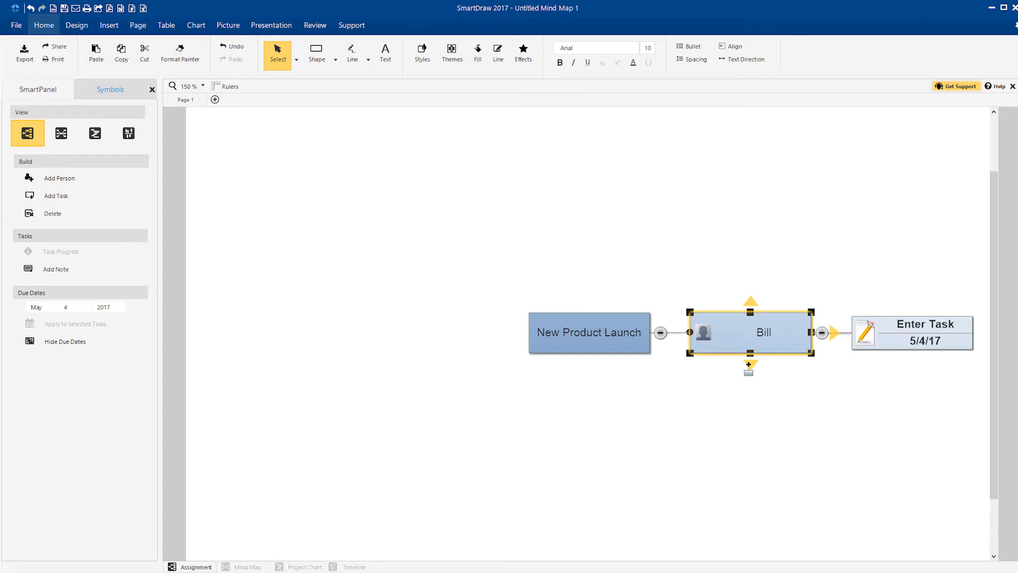
Add a second placeholder person with a task dated 5/4/17
{"action": "left_click", "coordinate": [59, 177]}
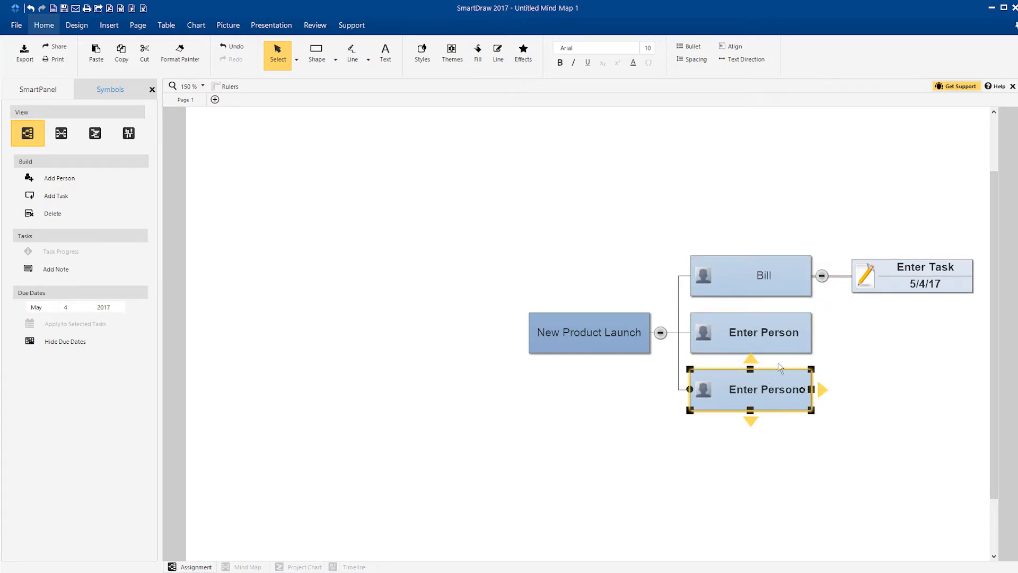
{"action": "left_click", "coordinate": [55, 195]}
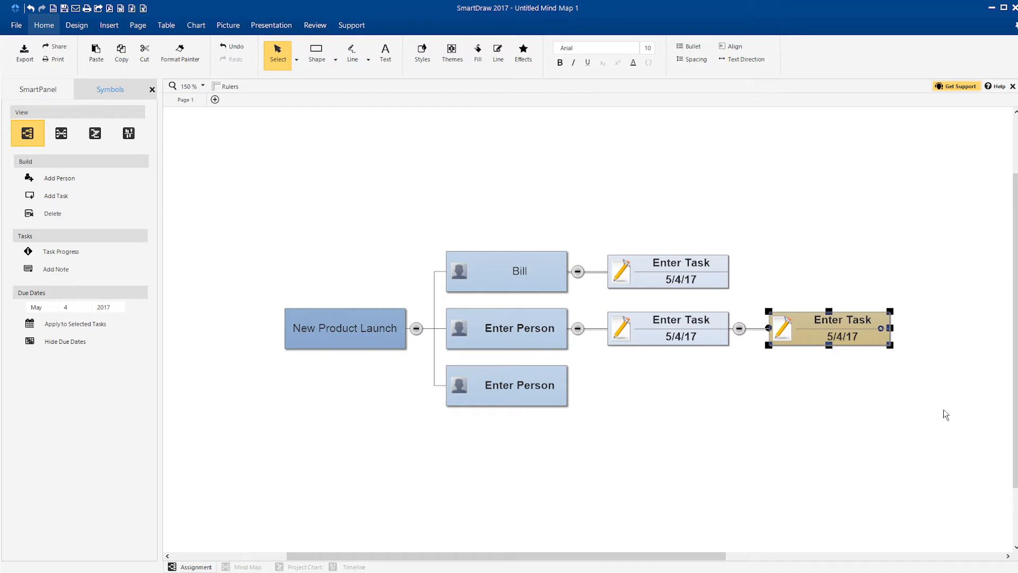
{"action": "left_click", "coordinate": [227, 378]}
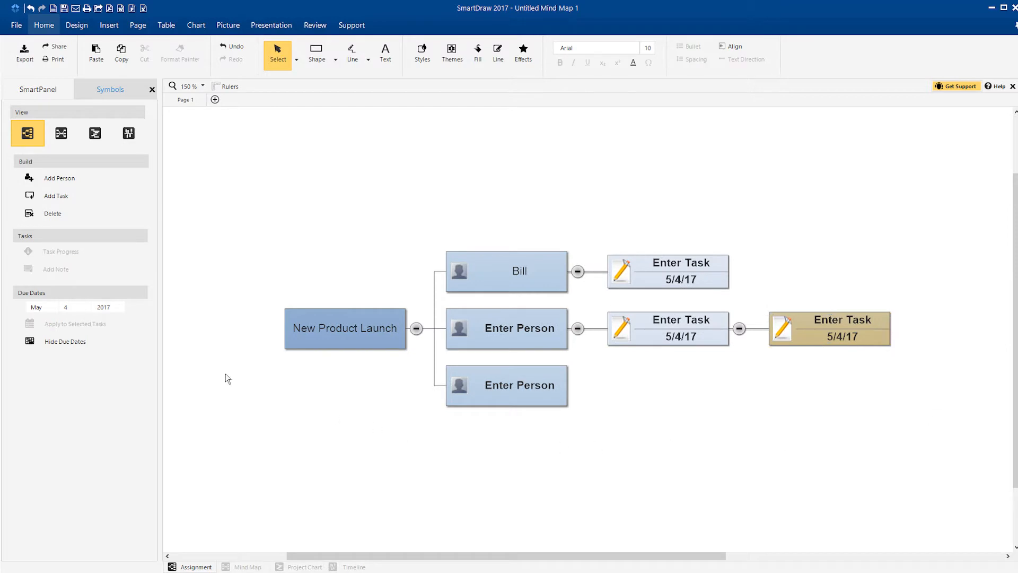
{"action": "mouse_move", "coordinate": [66, 307]}
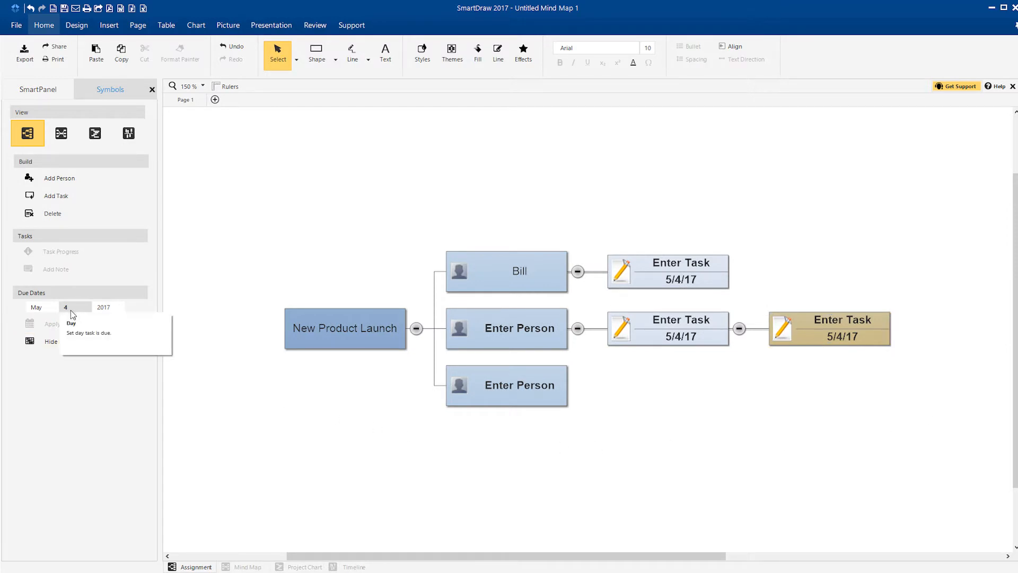
Adjust the due-date day and hide due dates on every task
{"action": "left_click", "coordinate": [667, 270]}
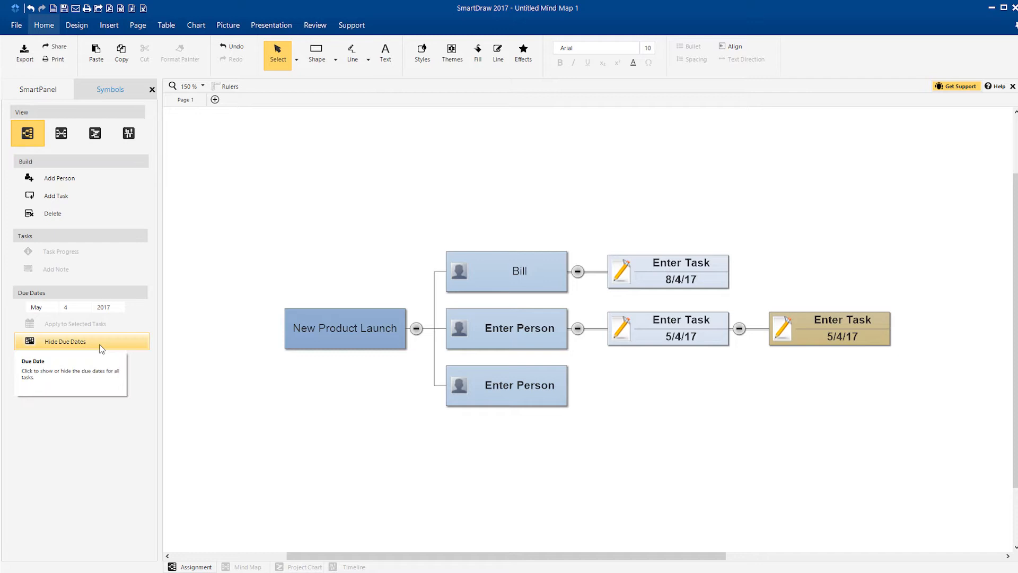
{"action": "left_click", "coordinate": [63, 341]}
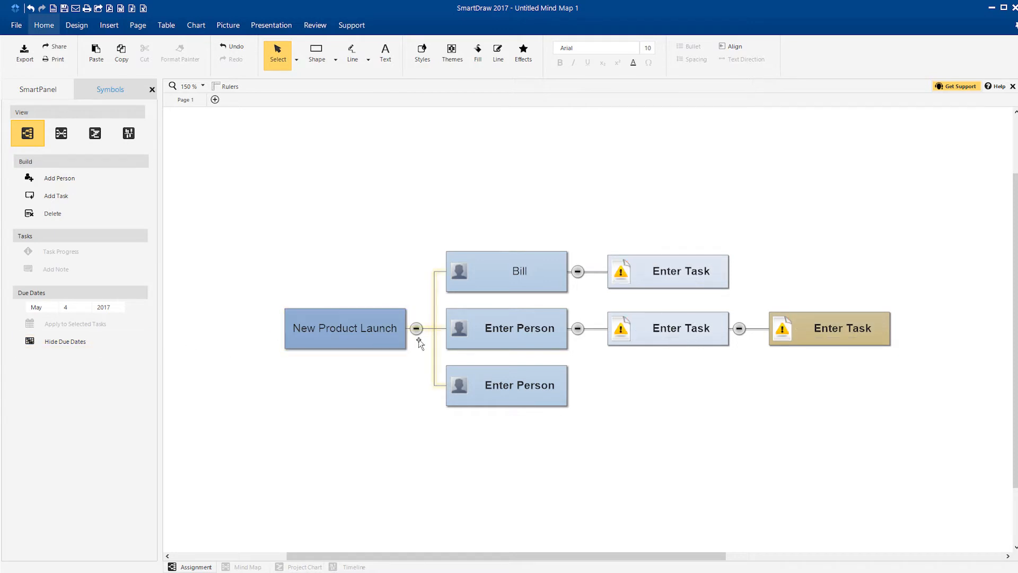
Begin renaming the second person, entering 'Th' for Theresa
{"action": "double_click", "coordinate": [519, 328]}
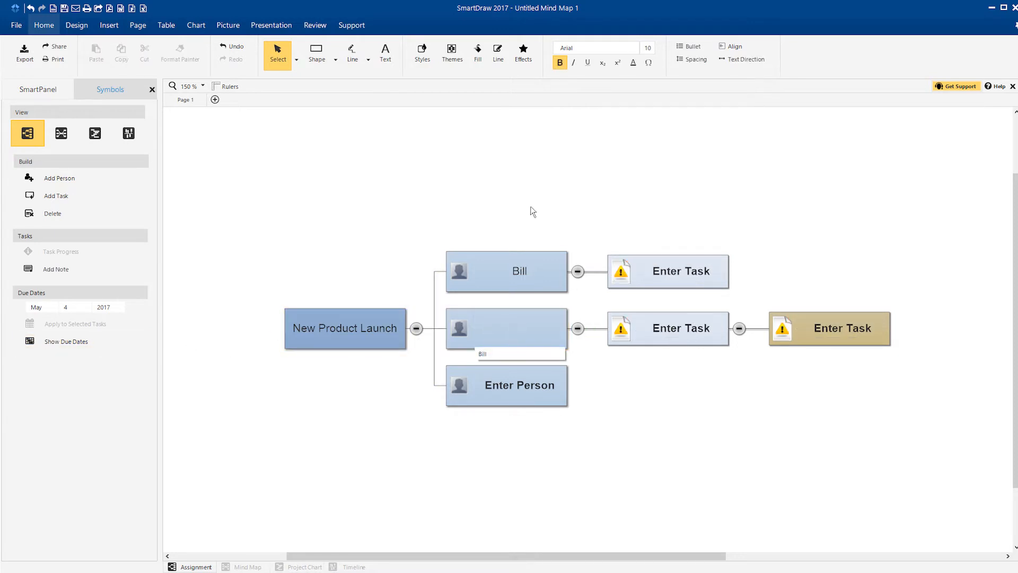
{"action": "type", "text": "Theres"}
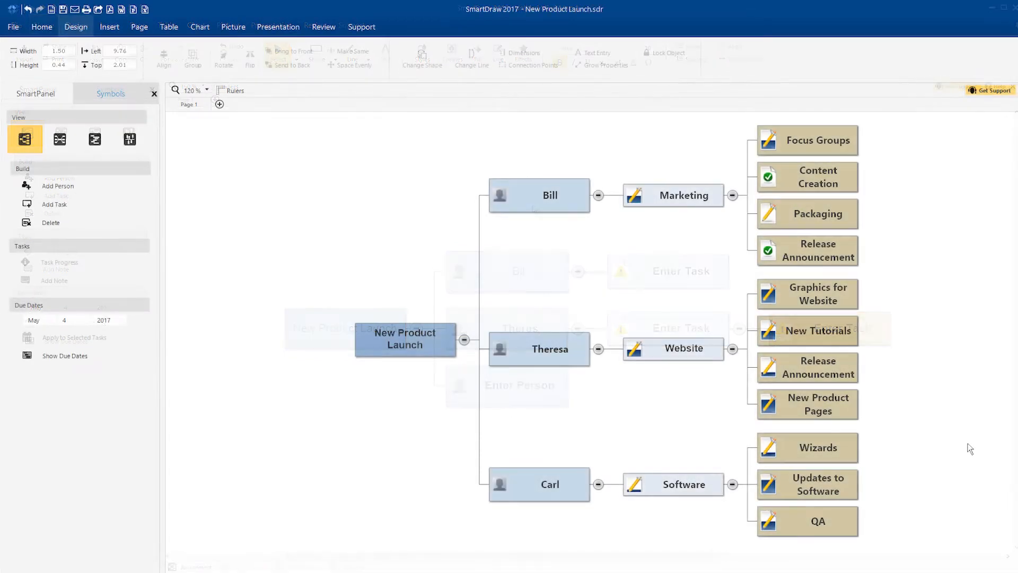
Move Content Creation under Carl's Software tasks, then select Release Announcement and Packaging
{"action": "left_click", "coordinate": [817, 331]}
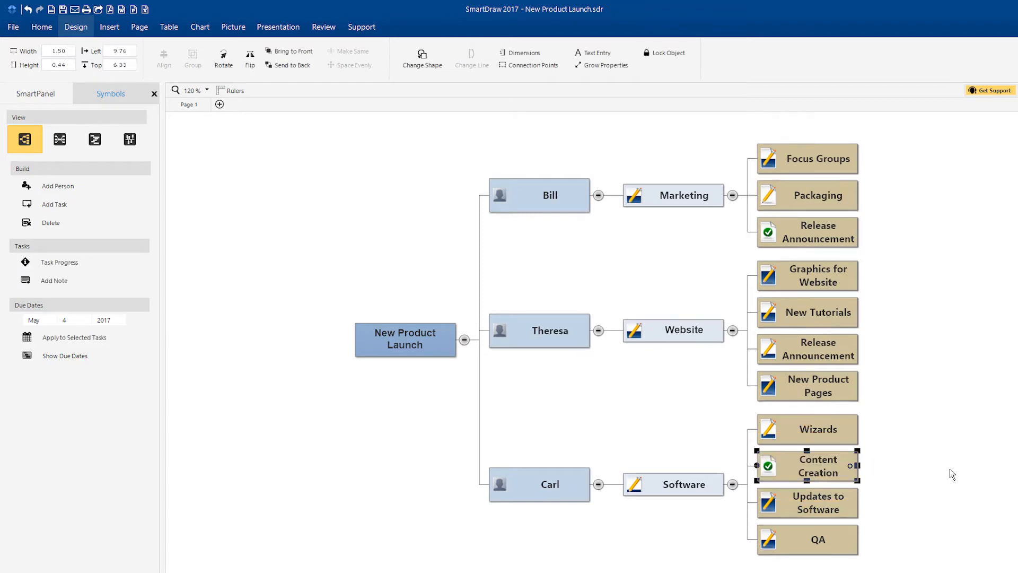
{"action": "left_click", "coordinate": [904, 327]}
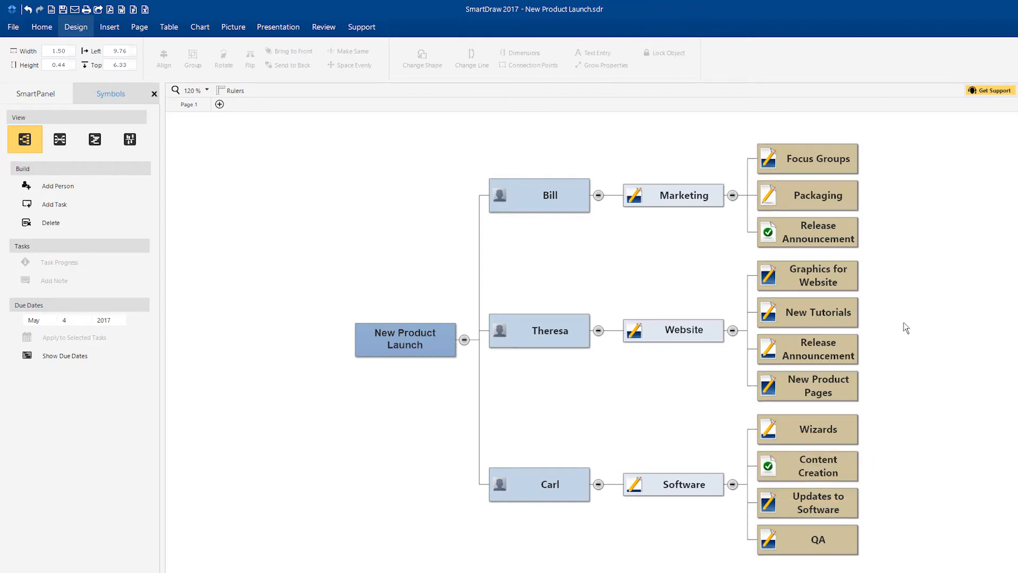
{"action": "left_click", "coordinate": [807, 312]}
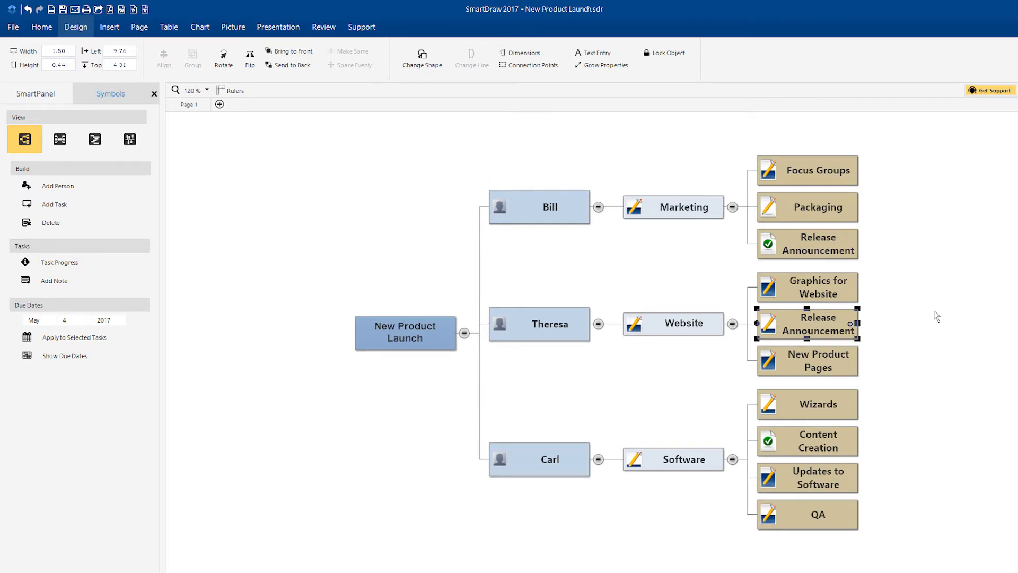
{"action": "left_click", "coordinate": [817, 207]}
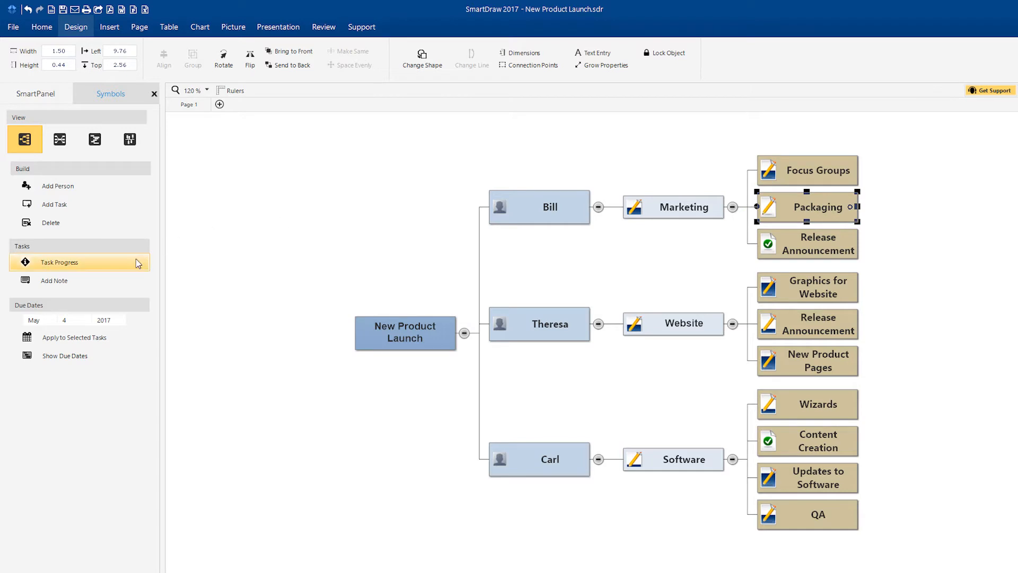
Apply a Task Progress completion level to the Packaging task
{"action": "left_click", "coordinate": [59, 262]}
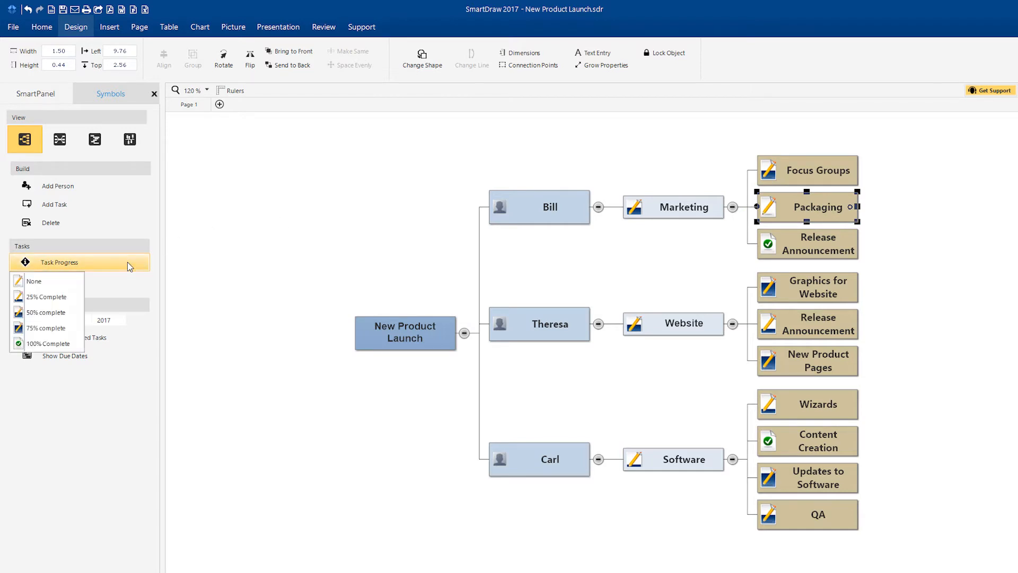
{"action": "mouse_move", "coordinate": [510, 248]}
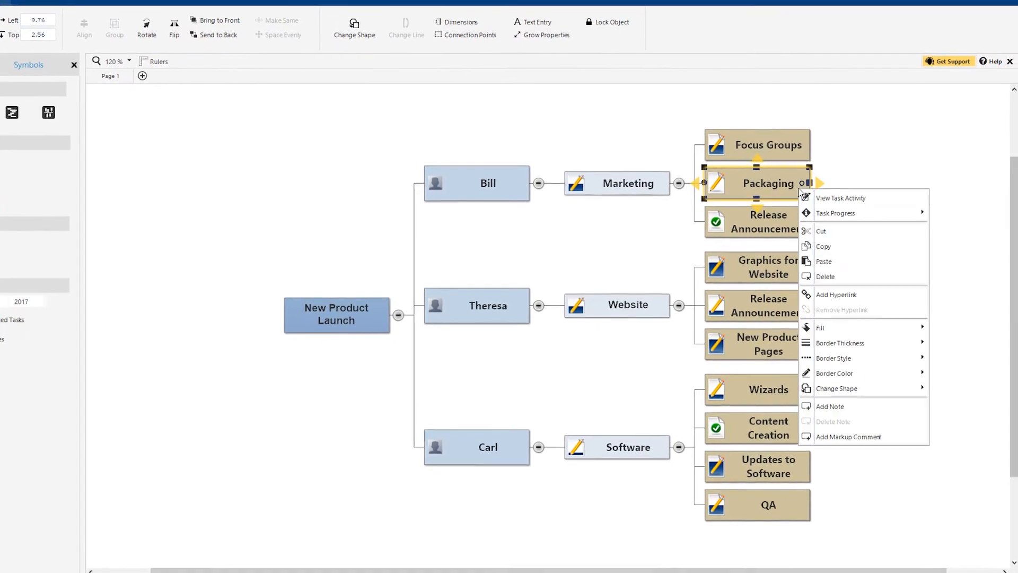
{"action": "left_click", "coordinate": [834, 212]}
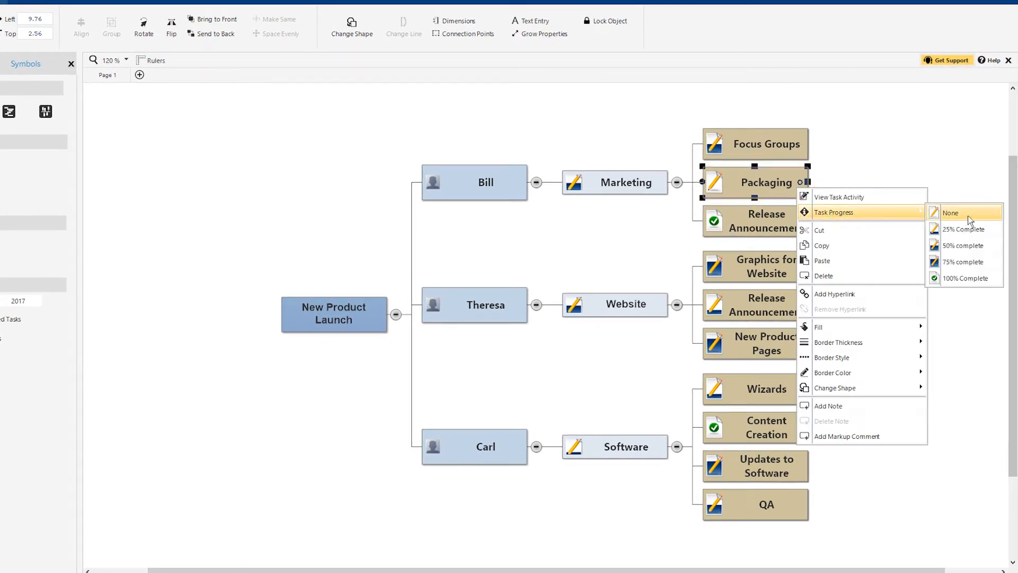
{"action": "mouse_move", "coordinate": [963, 262]}
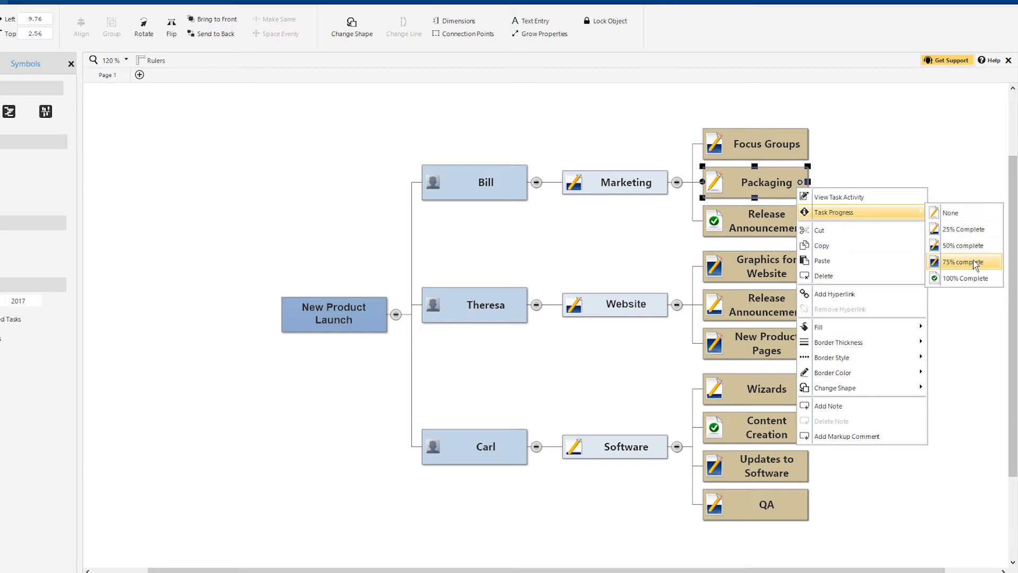
{"action": "mouse_move", "coordinate": [966, 278]}
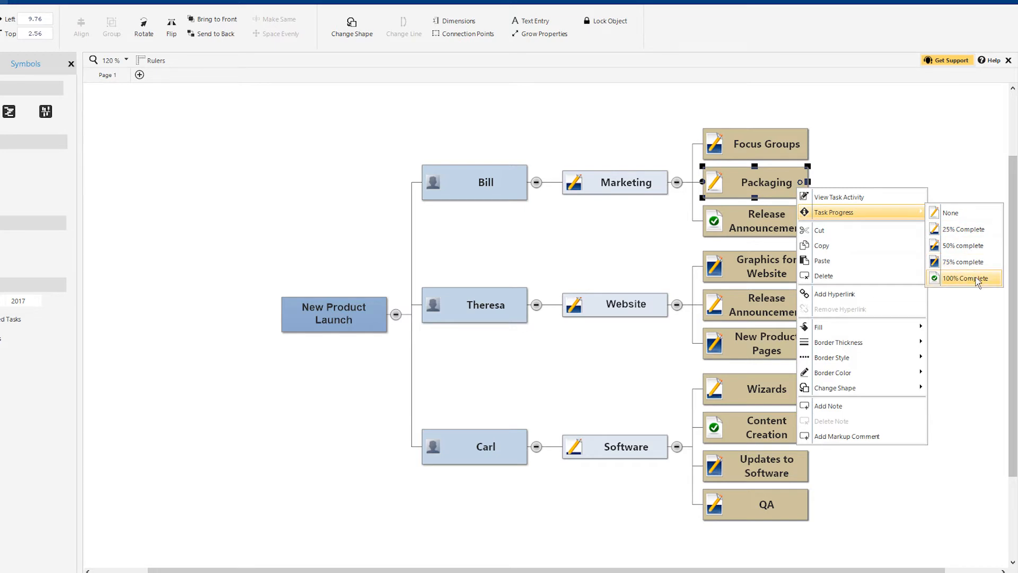
{"action": "left_click", "coordinate": [964, 278]}
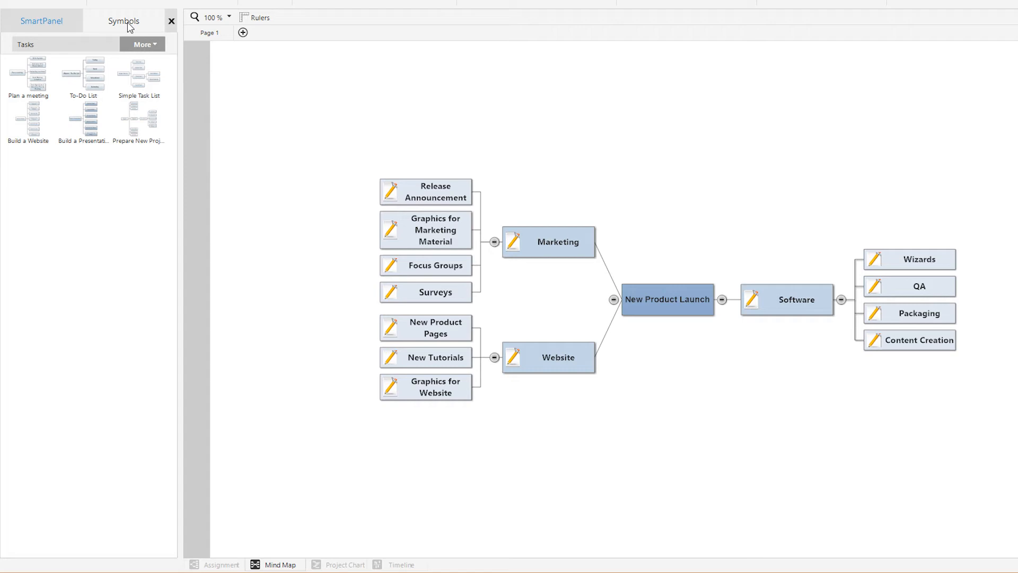
{"action": "mouse_move", "coordinate": [777, 279]}
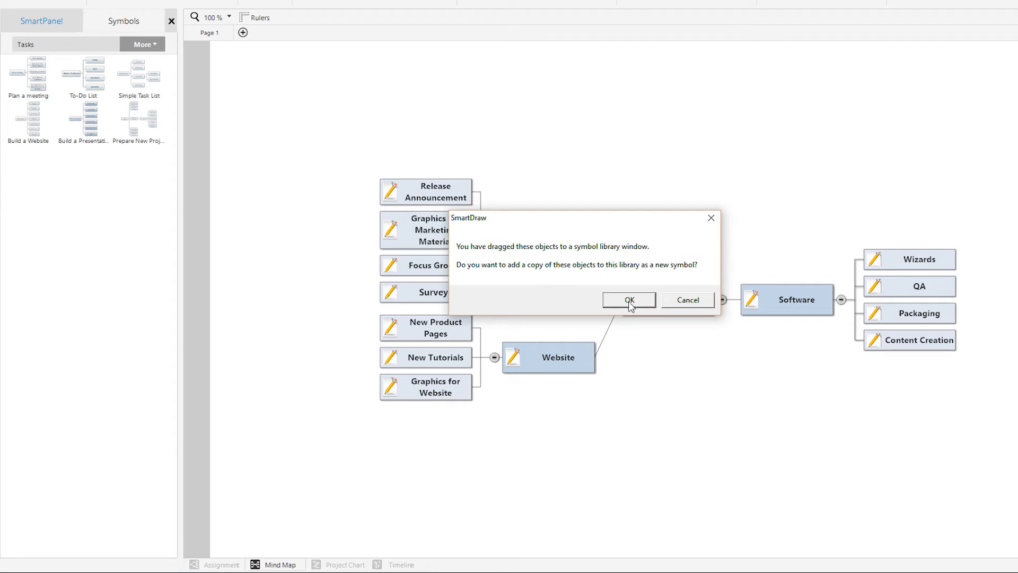
Confirm adding the Software branch with its four tasks as a Tasks library symbol
{"action": "left_click", "coordinate": [628, 300]}
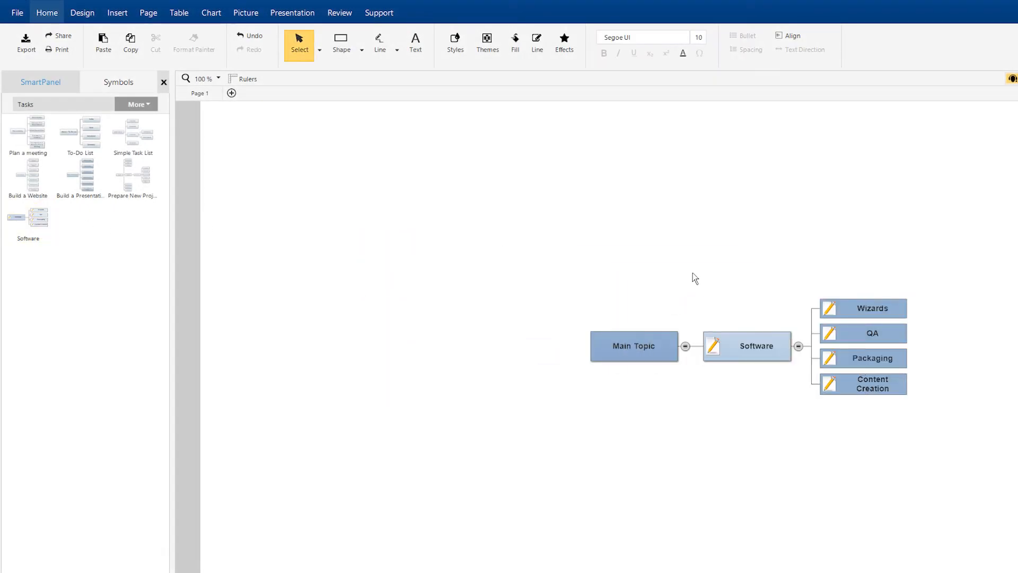
{"action": "mouse_move", "coordinate": [694, 259]}
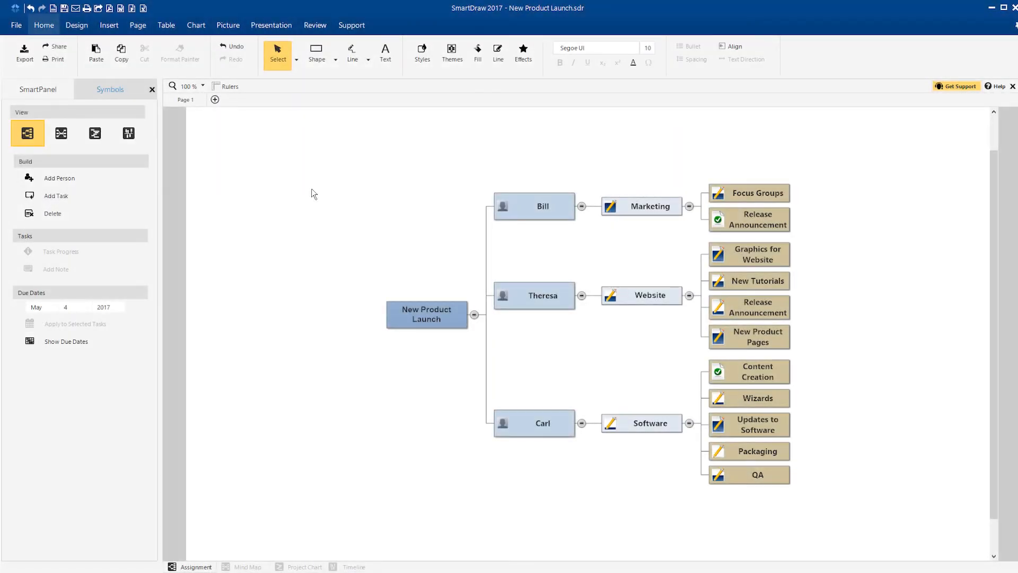
{"action": "mouse_move", "coordinate": [201, 159]}
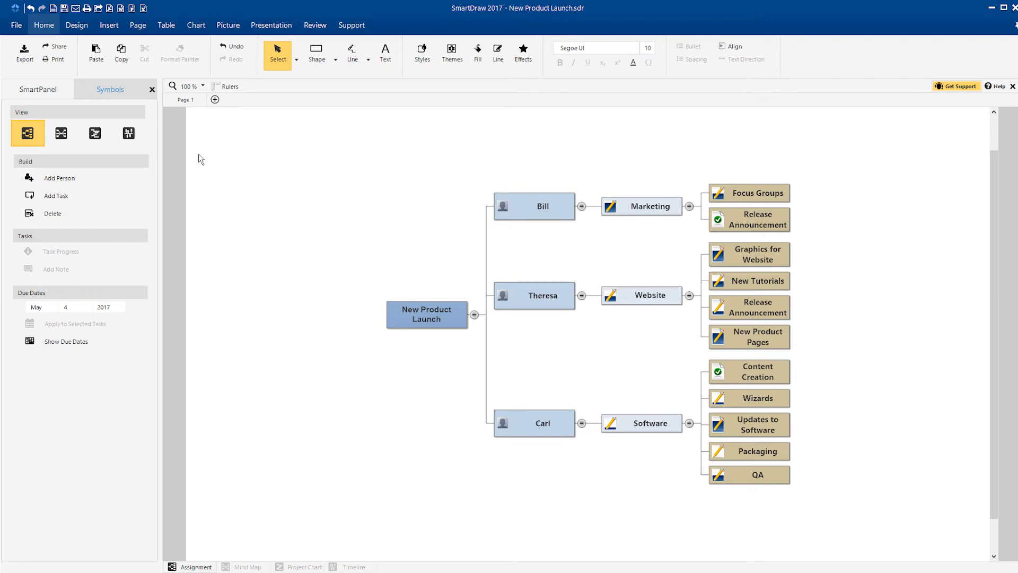
Cycle the plan through Project Chart, Mind Map, Timeline and Assignment views
{"action": "left_click", "coordinate": [94, 133]}
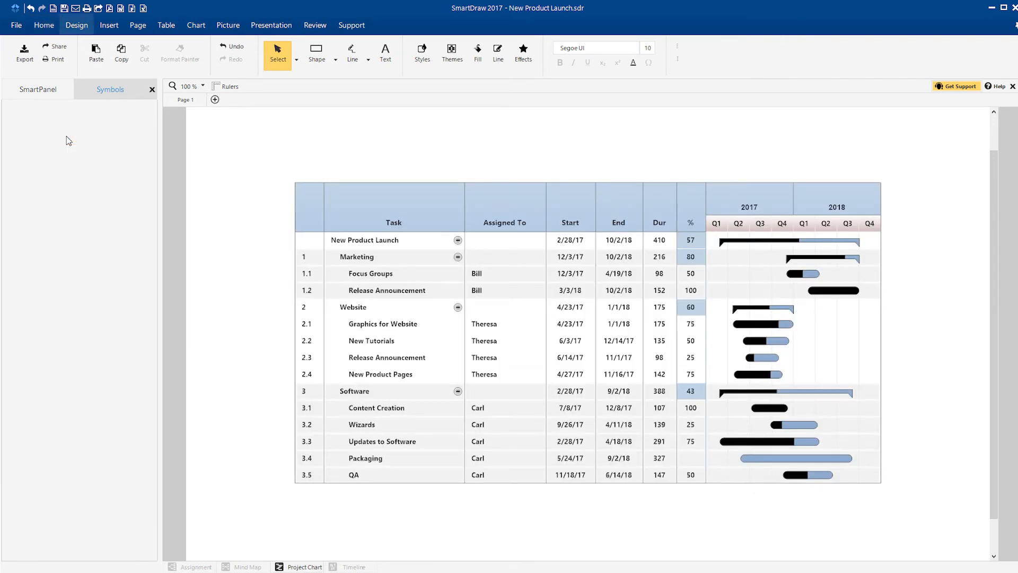
{"action": "left_click", "coordinate": [245, 566]}
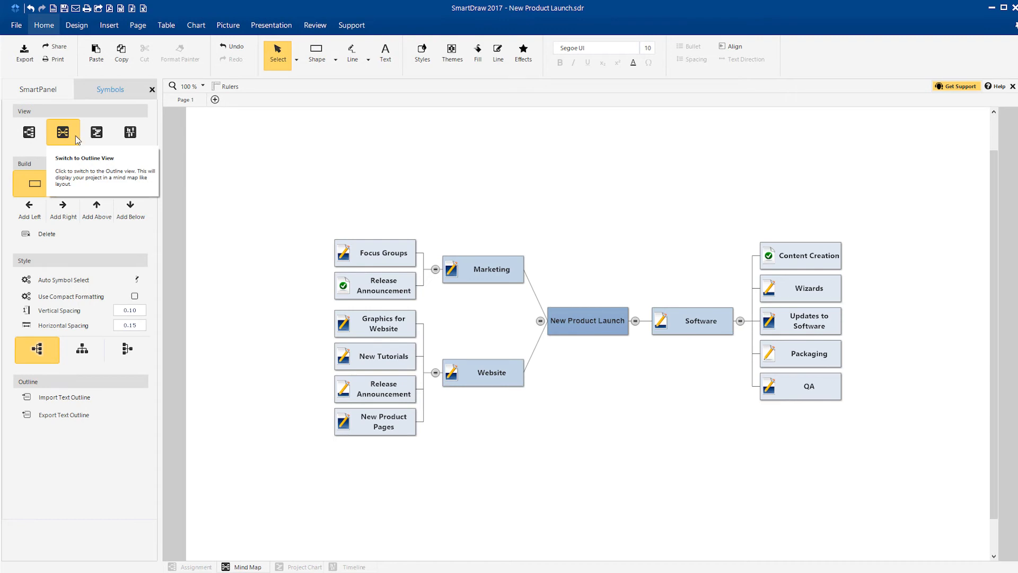
{"action": "left_click", "coordinate": [126, 131]}
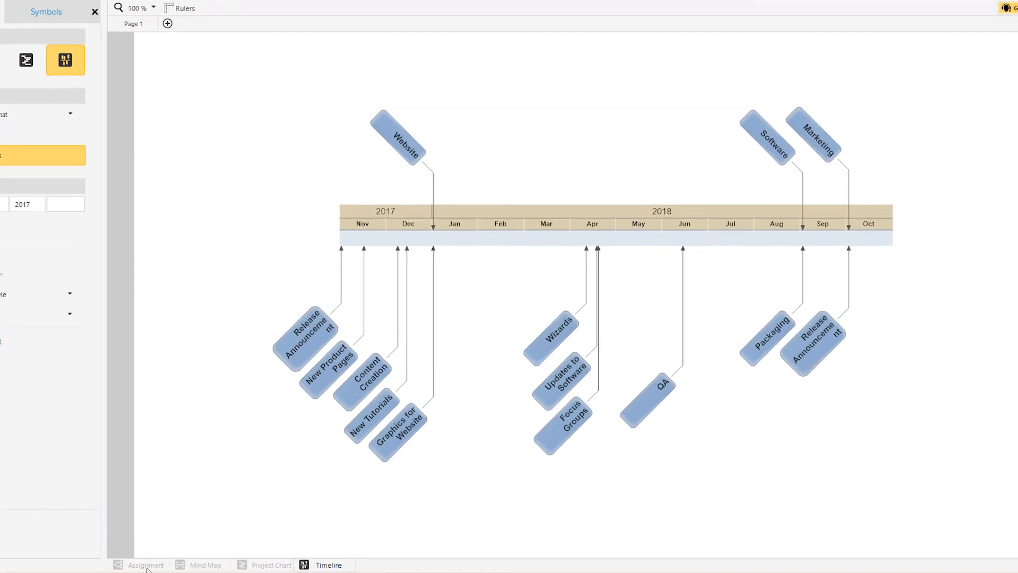
{"action": "left_click", "coordinate": [145, 564]}
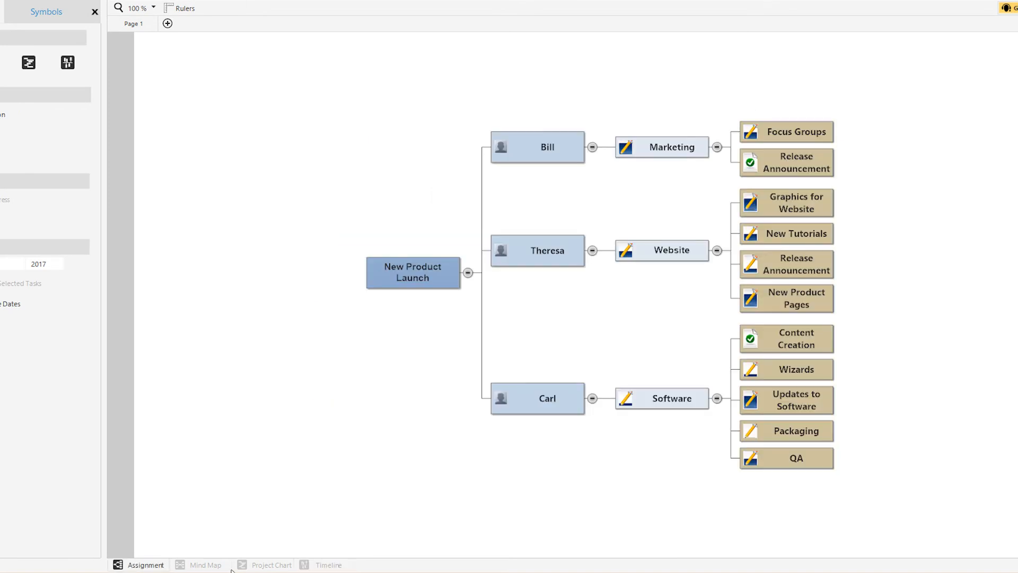
{"action": "left_click", "coordinate": [271, 564]}
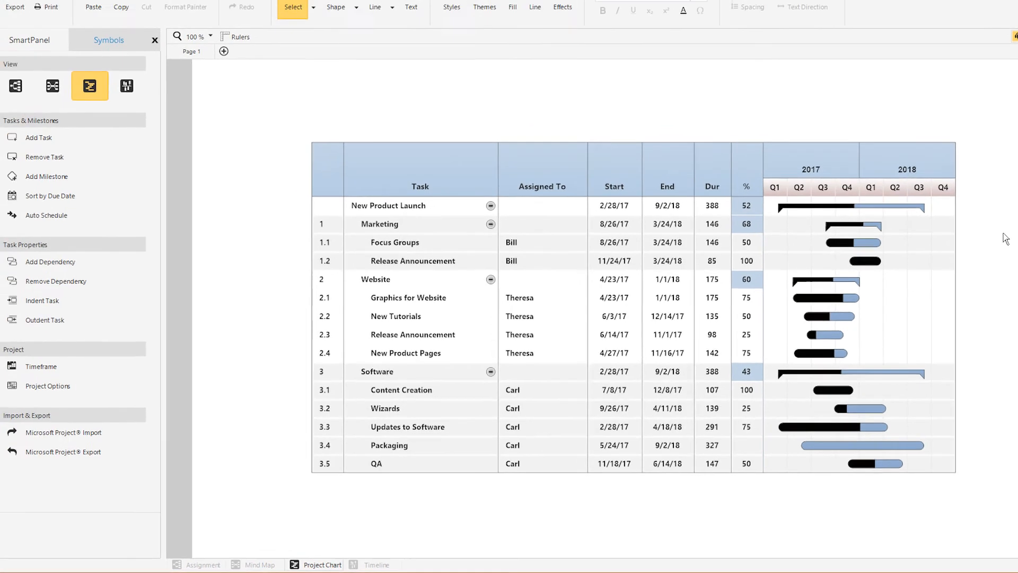
{"action": "left_click", "coordinate": [268, 564]}
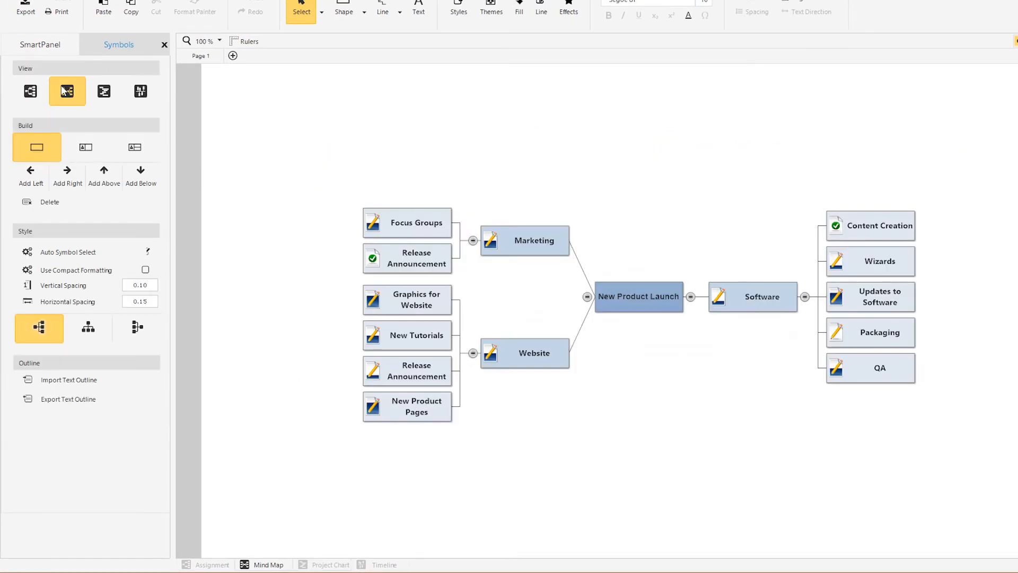
{"action": "mouse_move", "coordinate": [67, 92]}
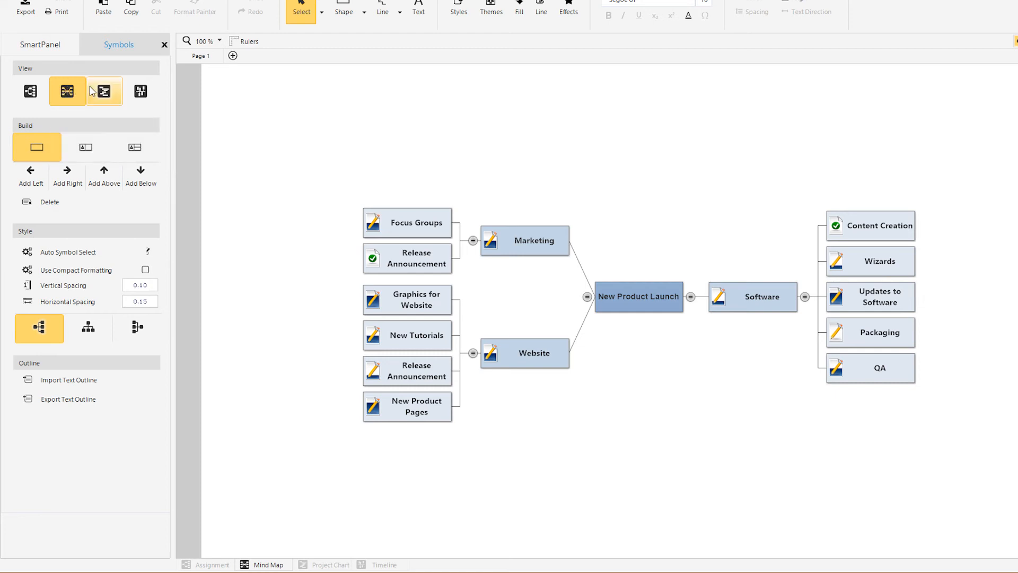
Move Marketing on the timeline to 8/6/17–3/6/18, then return via Project Chart to the assignment chart
{"action": "left_click", "coordinate": [137, 91]}
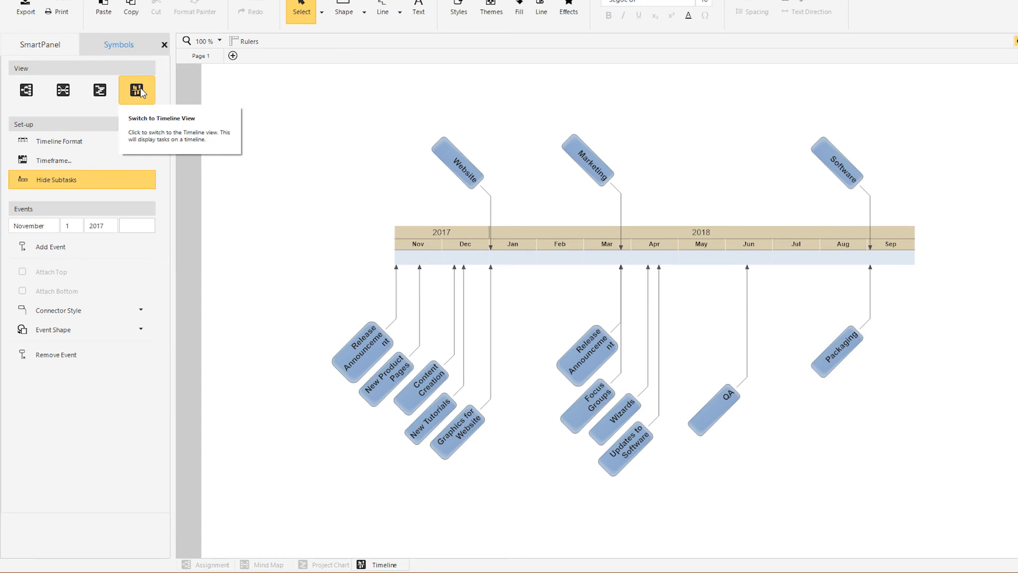
{"action": "left_click", "coordinate": [583, 162]}
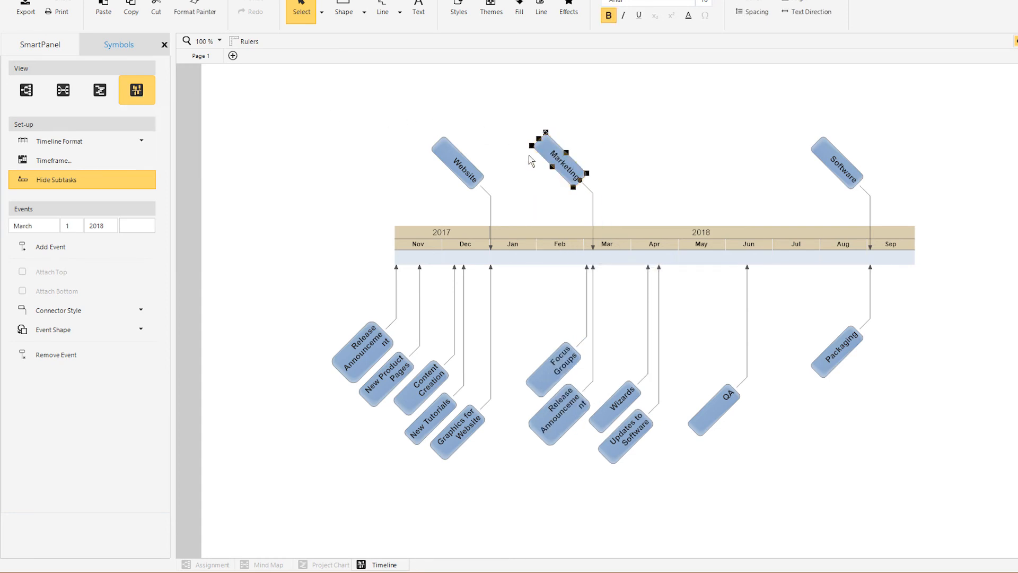
{"action": "left_click", "coordinate": [100, 90]}
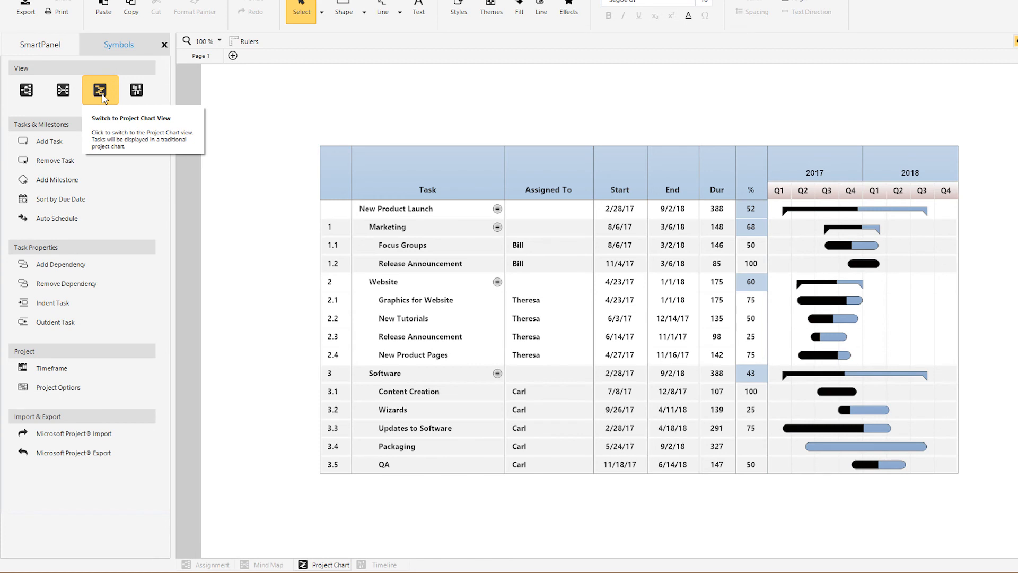
{"action": "left_click", "coordinate": [29, 91]}
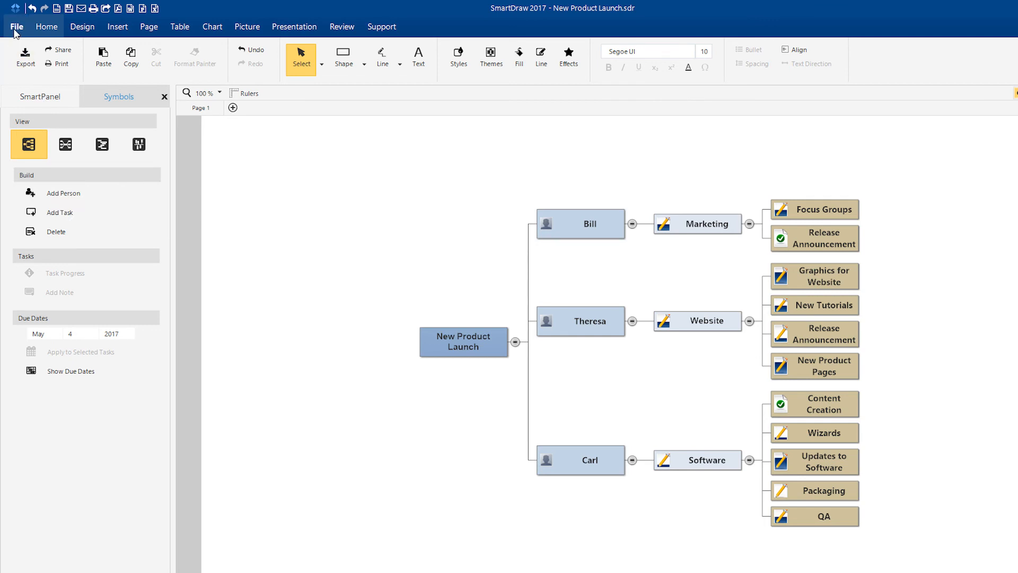
Review the File menu's Email and Export options and show SharePoint's Upload New File
{"action": "left_click", "coordinate": [15, 26]}
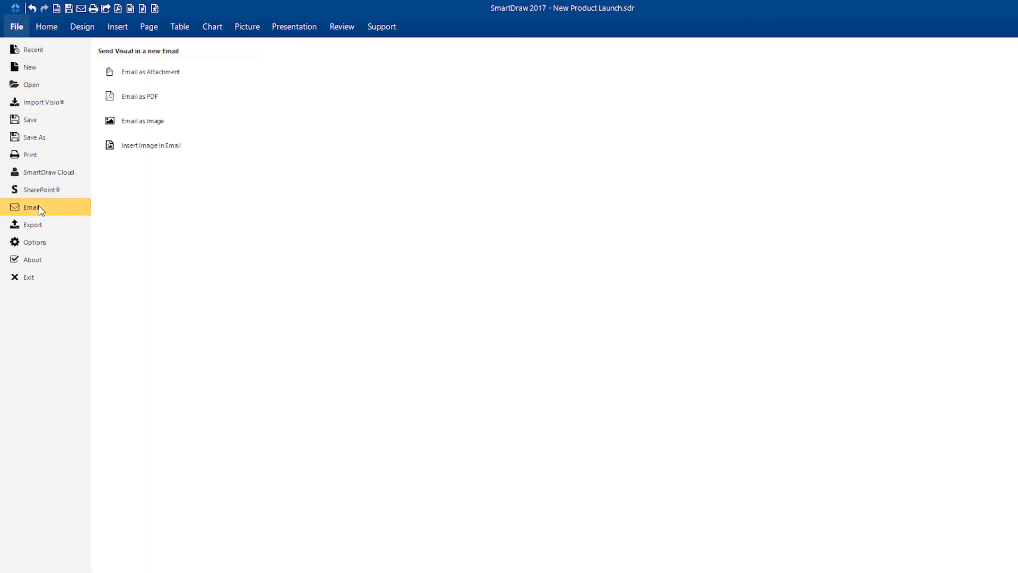
{"action": "left_click", "coordinate": [33, 224]}
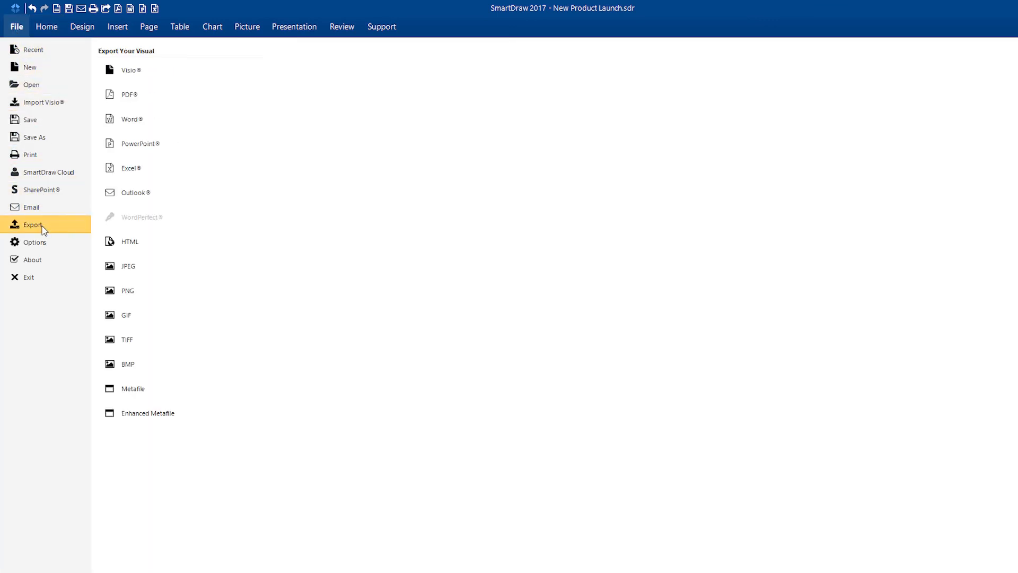
{"action": "left_click", "coordinate": [42, 189]}
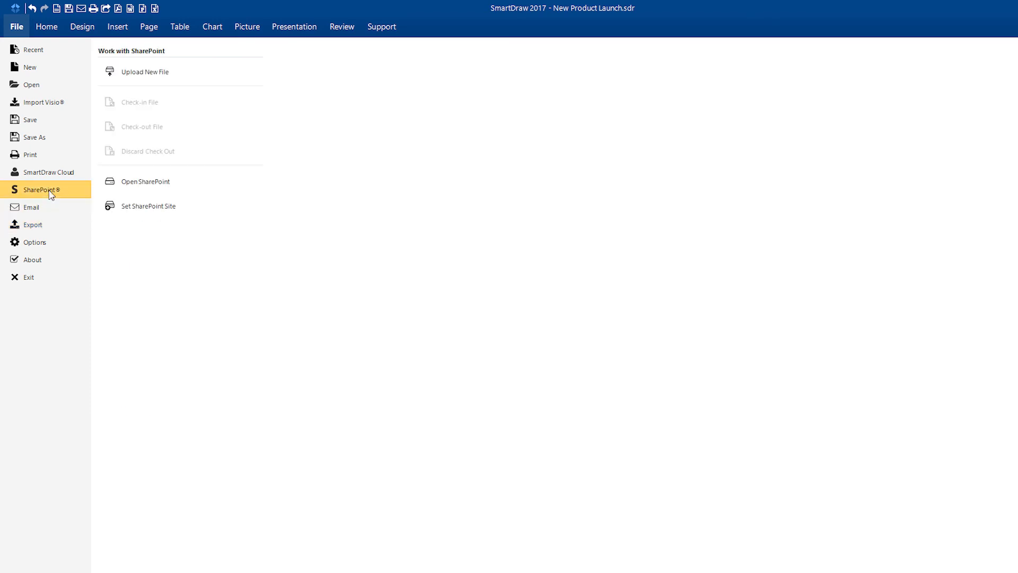
{"action": "mouse_move", "coordinate": [189, 71]}
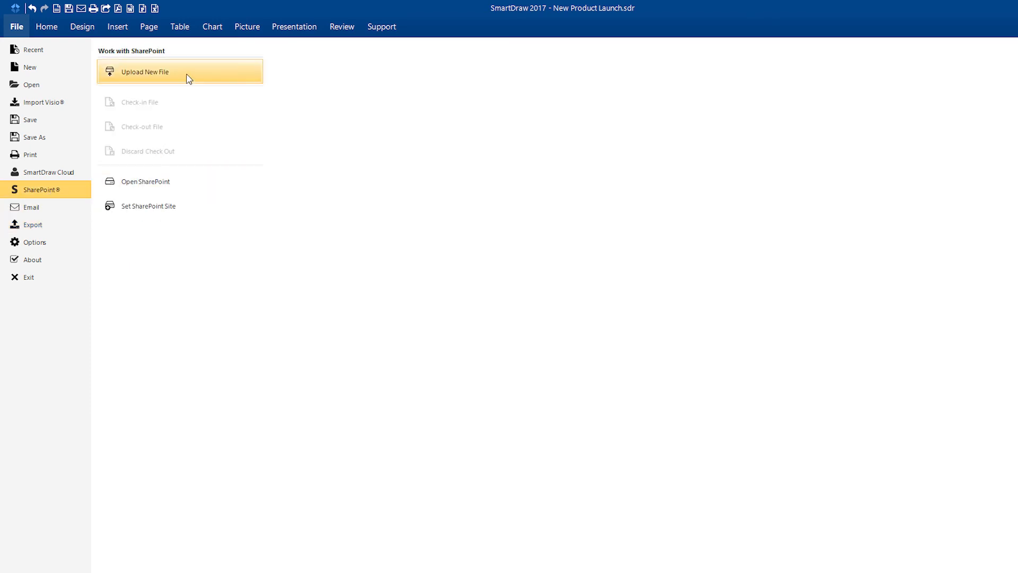